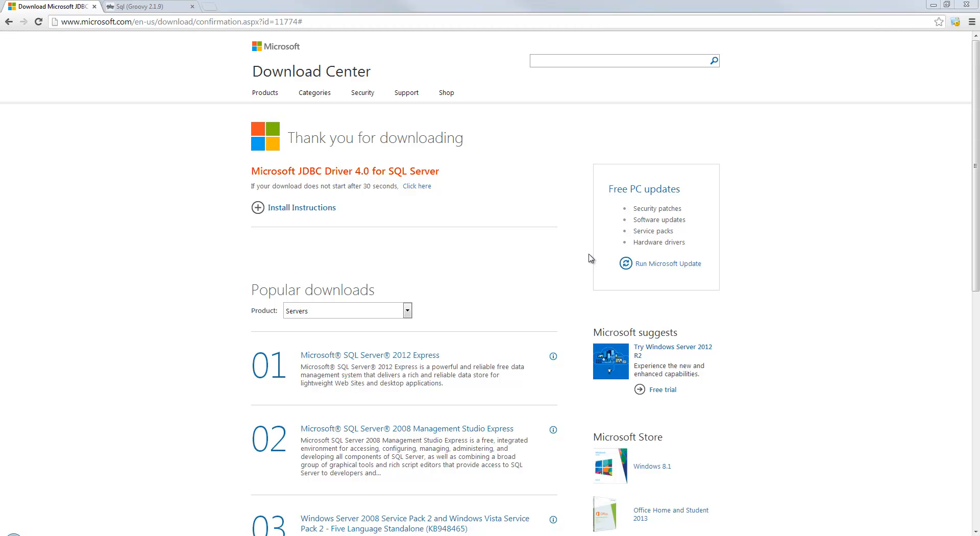
mouse_move(444, 159)
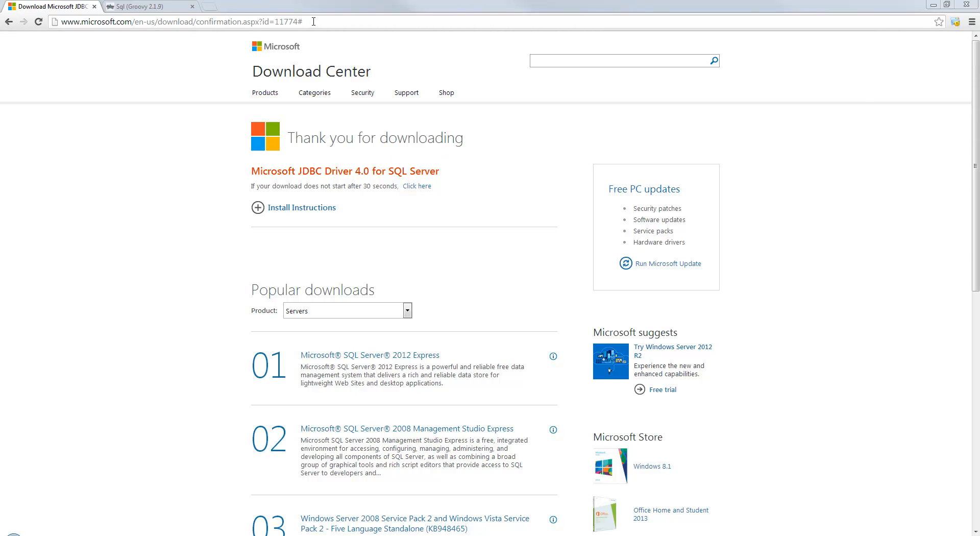
mouse_move(392, 157)
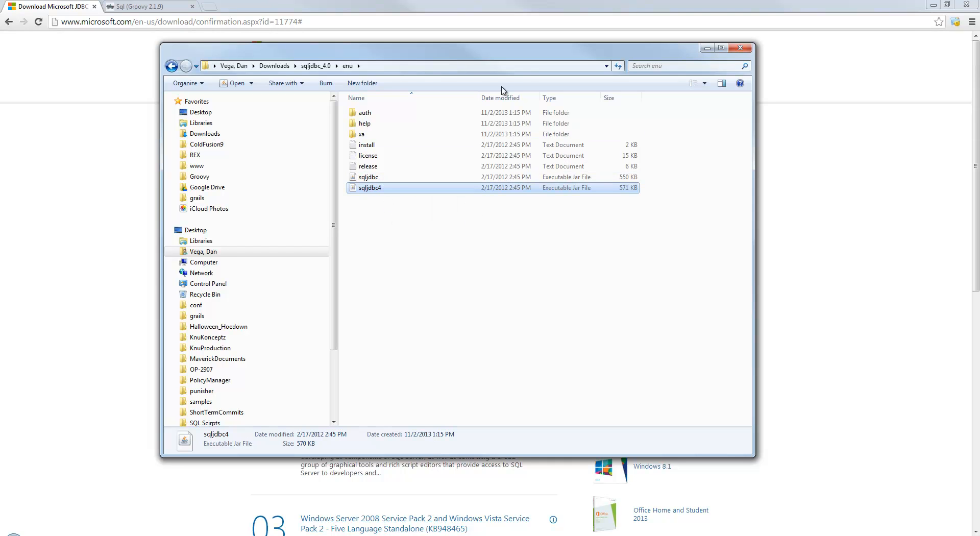
Step: Select sqljdbc4.jar in the Downloads sqljdbc_4.0 enu folder
click(740, 48)
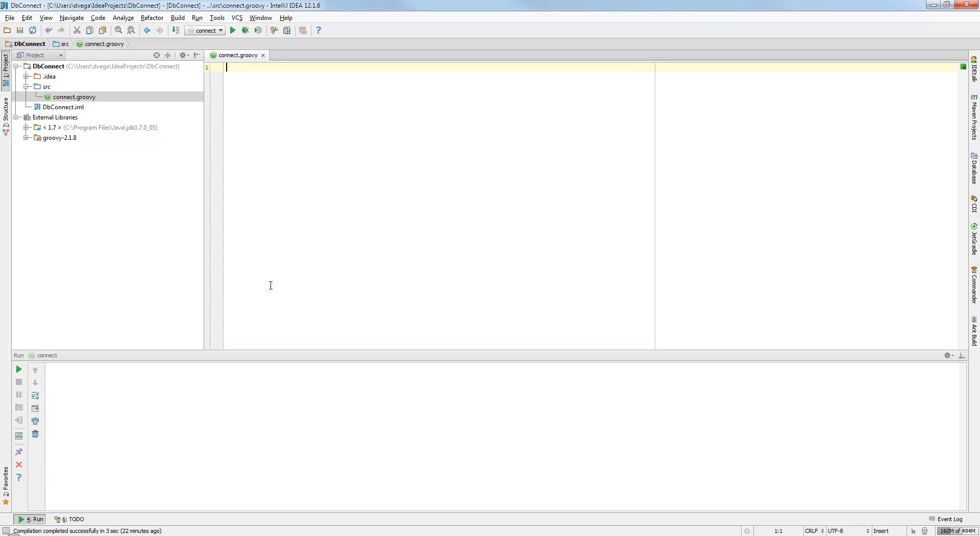
mouse_move(333, 226)
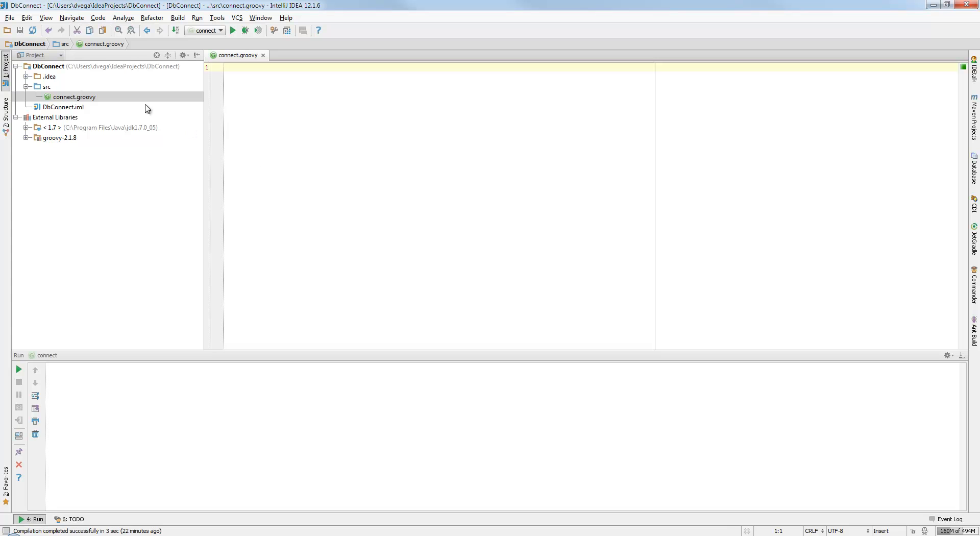
Step: Open IntelliJ IDEA's File menu for the DbConnect project
click(9, 17)
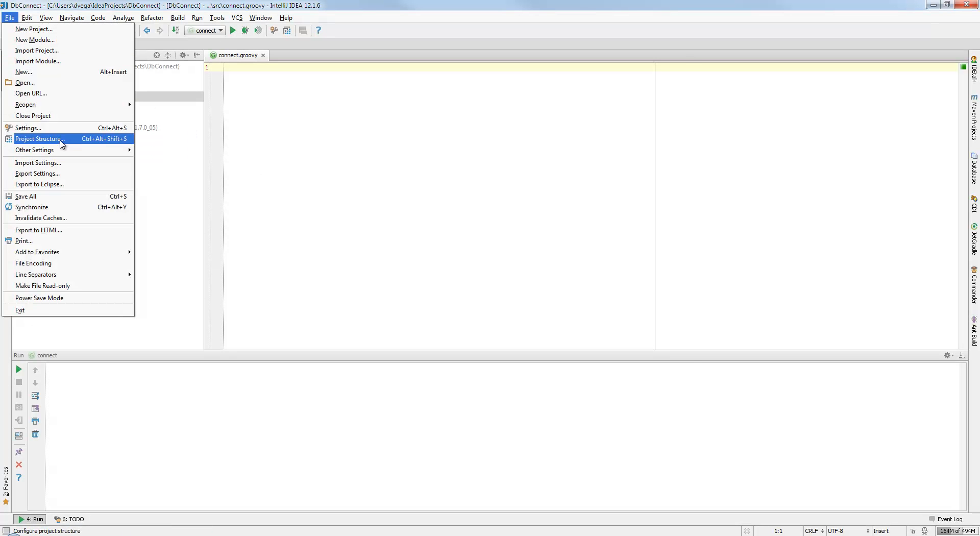
Step: Add Downloads/sqljdbc_4.0/enu/sqljdbc4.jar as a Java project library in Project Structure
click(39, 139)
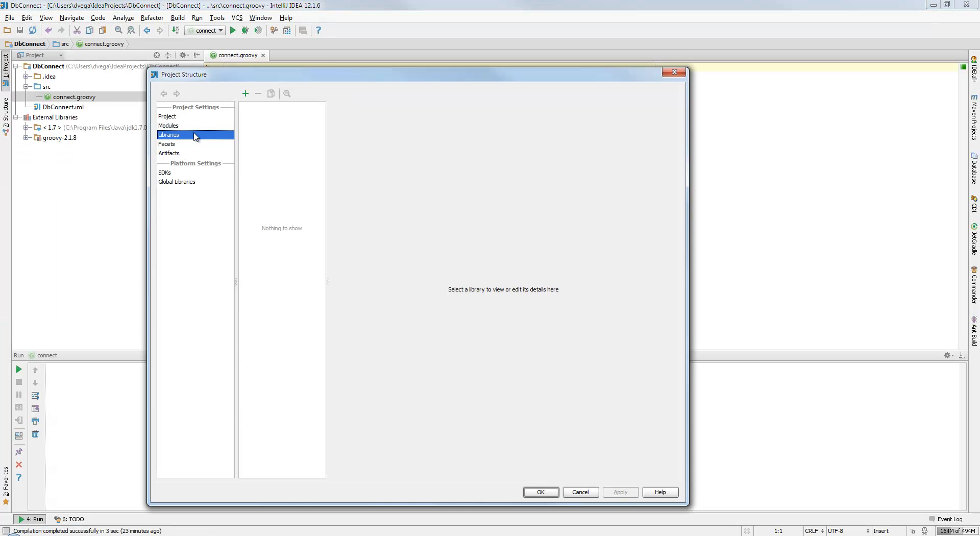
click(245, 93)
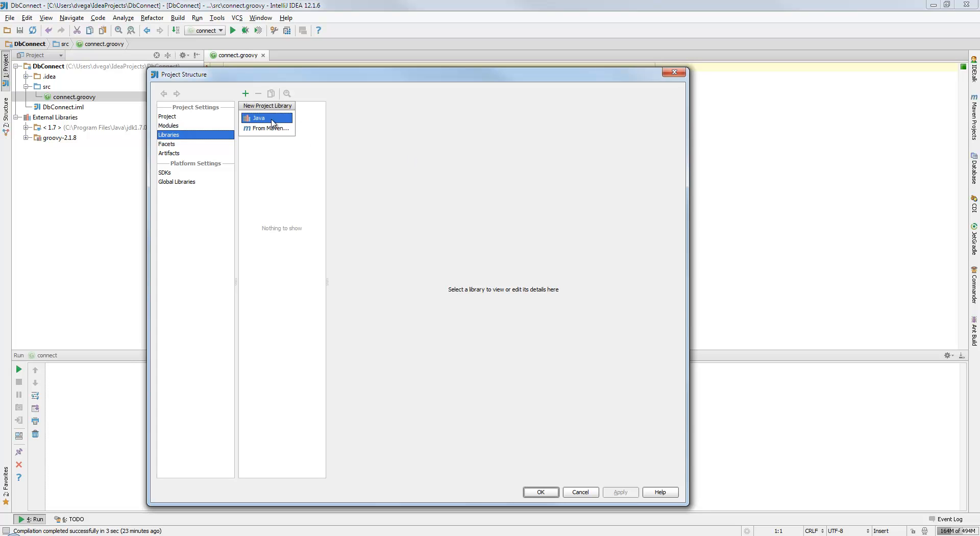
click(258, 118)
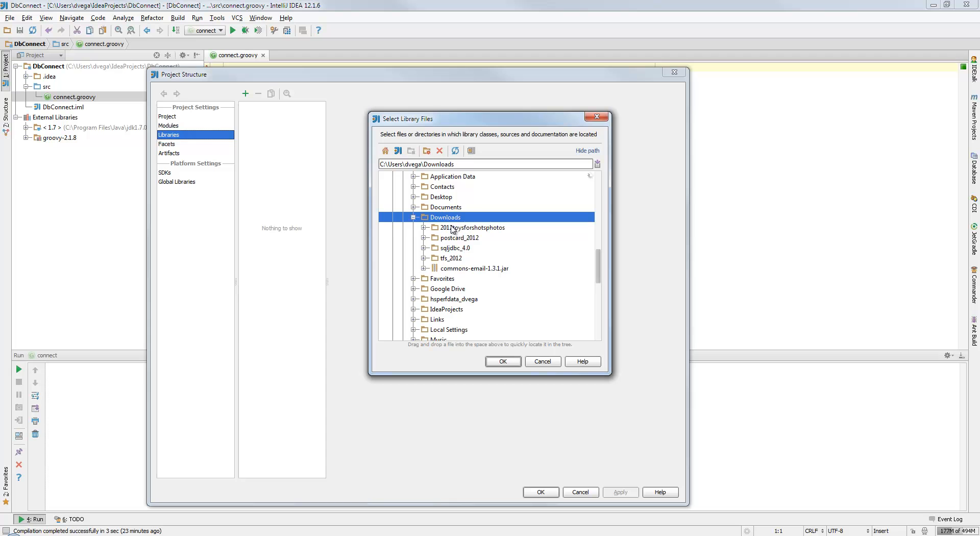
click(456, 247)
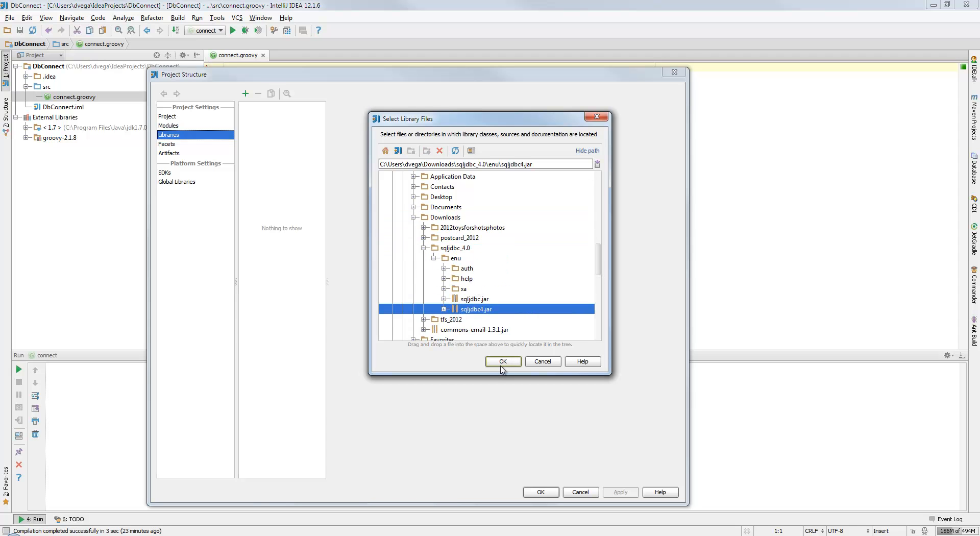
click(502, 361)
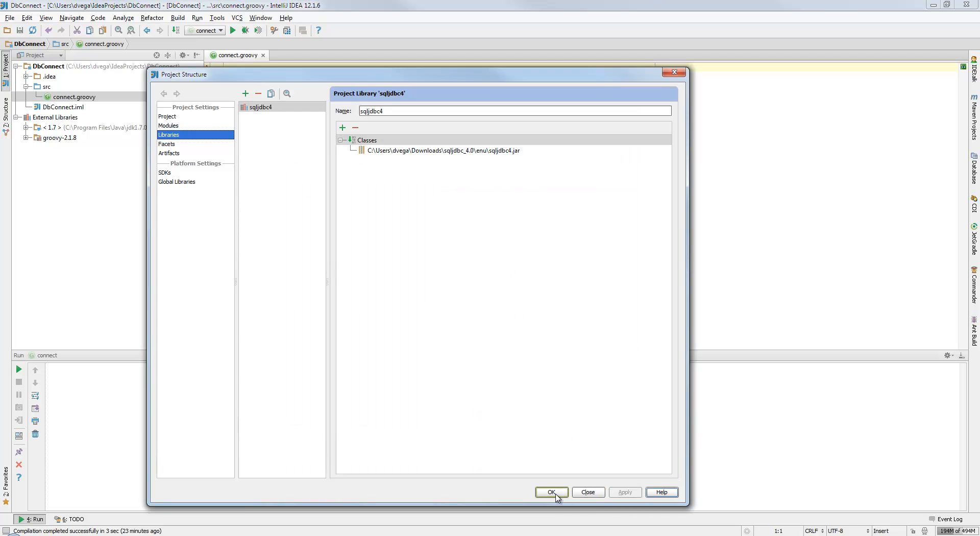
click(551, 492)
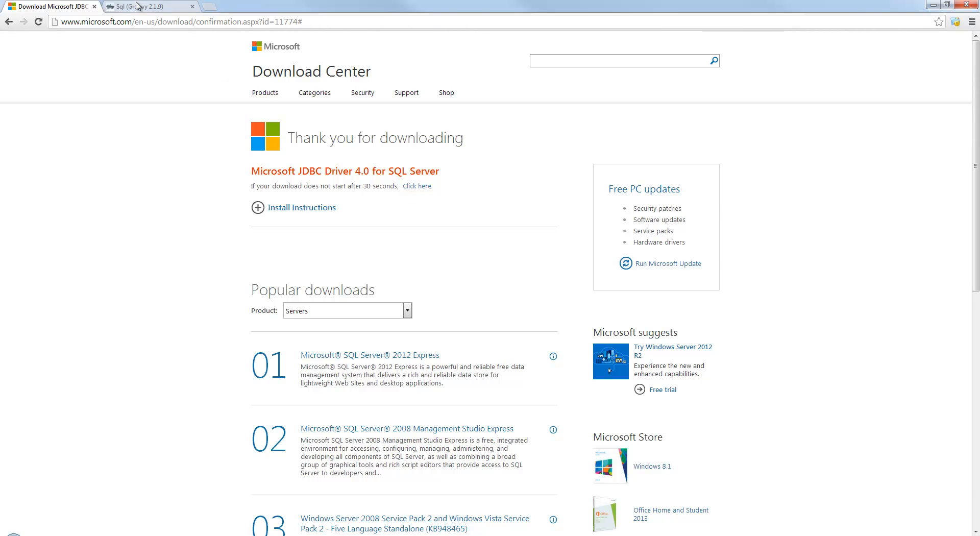
Step: Switch to the Sql (Groovy 2.1.9) API documentation tab
click(150, 6)
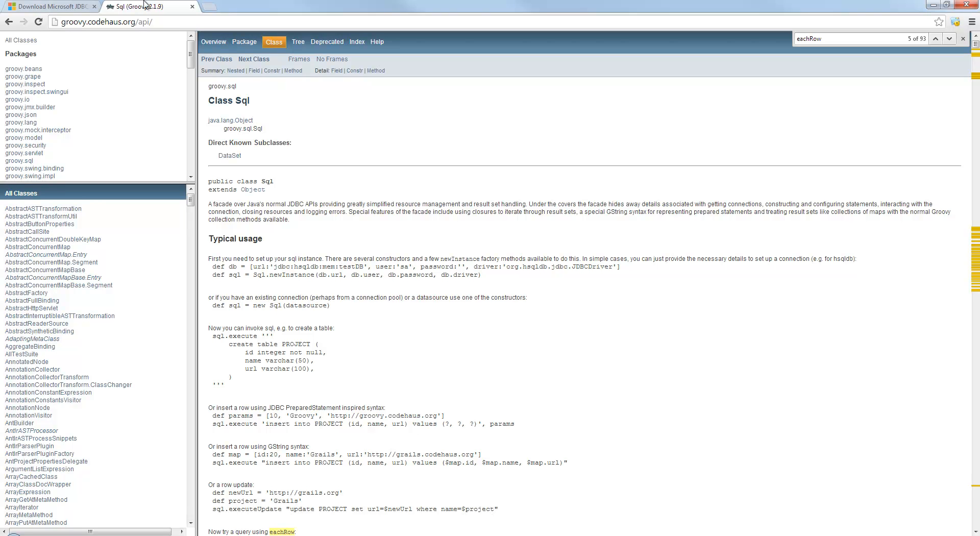
mouse_move(246, 304)
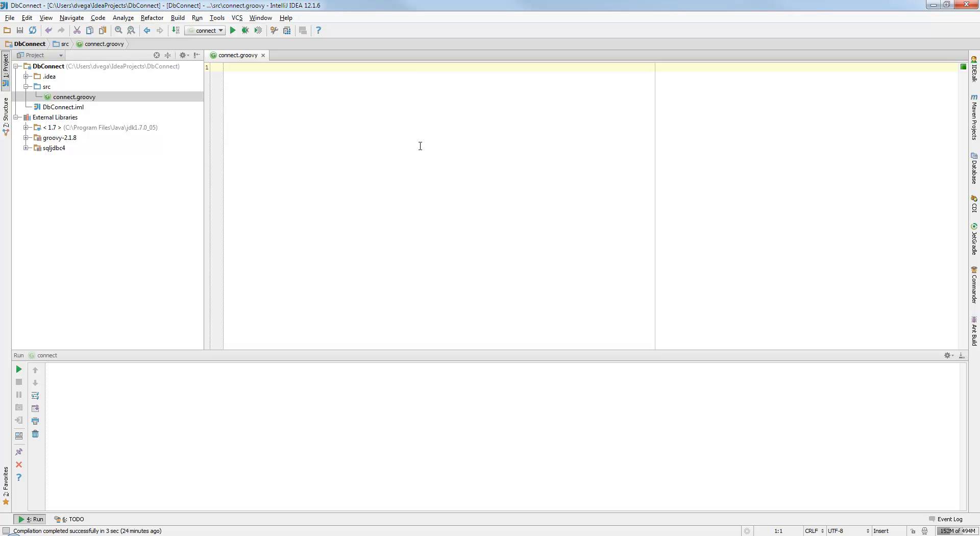
Step: Import groovy.sql.Sql and create Sql.newInstance for jdbc:sqlserver://localhost:1433 with user vega
text(import groovy.sql.Sql)
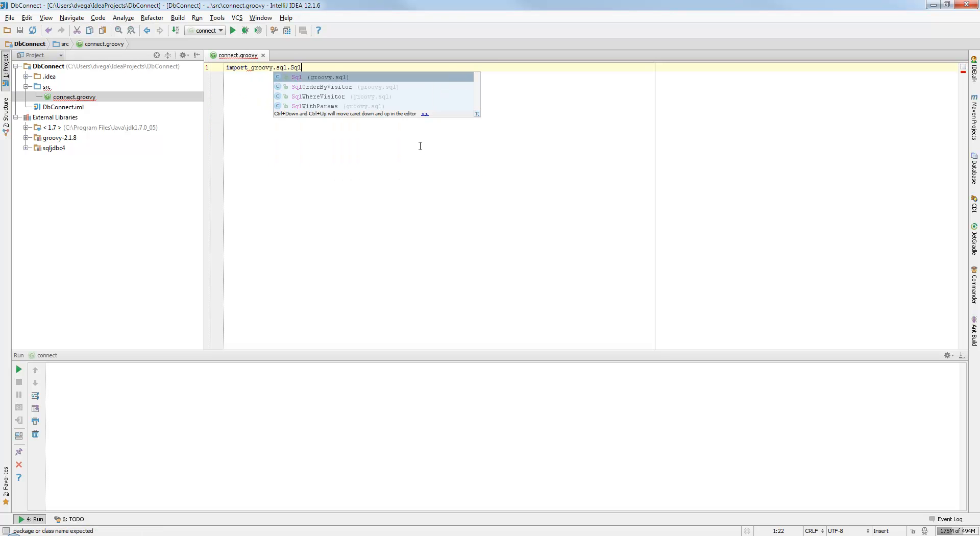
key(enter)
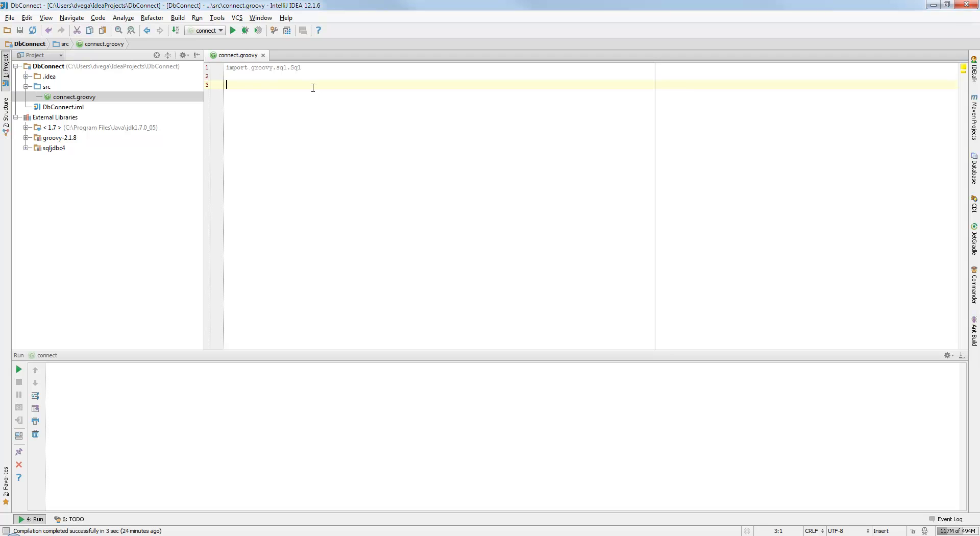
text(def sql = Sql.newInstance("jdbc:sqlserver://localhost:1433", "vega", "password","com.microsoft.sqlserver.jdbc.SQLServerDriver"))
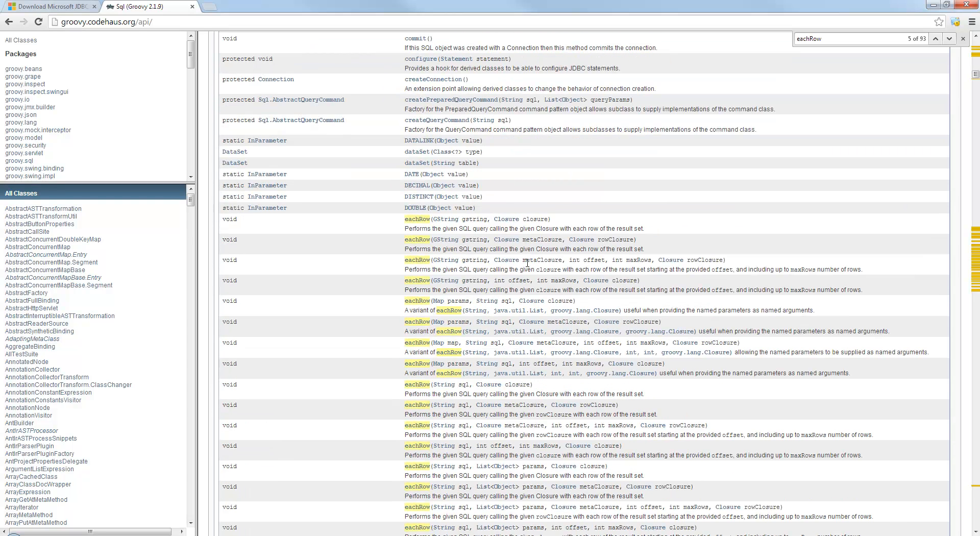
scroll(down, 3)
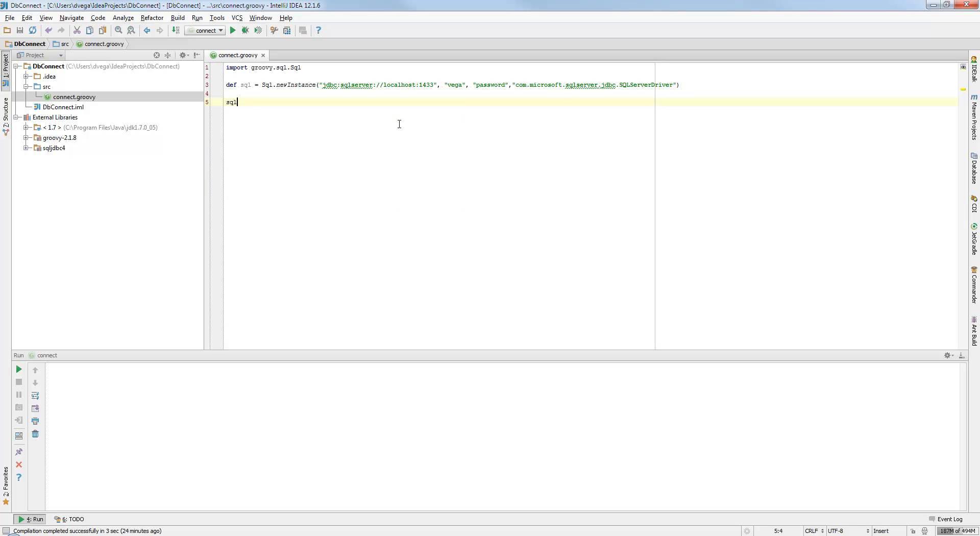
Step: Add sql.eachRow over SELECT * FROM SwProduct printing productID | productName
text(.eachRow(")
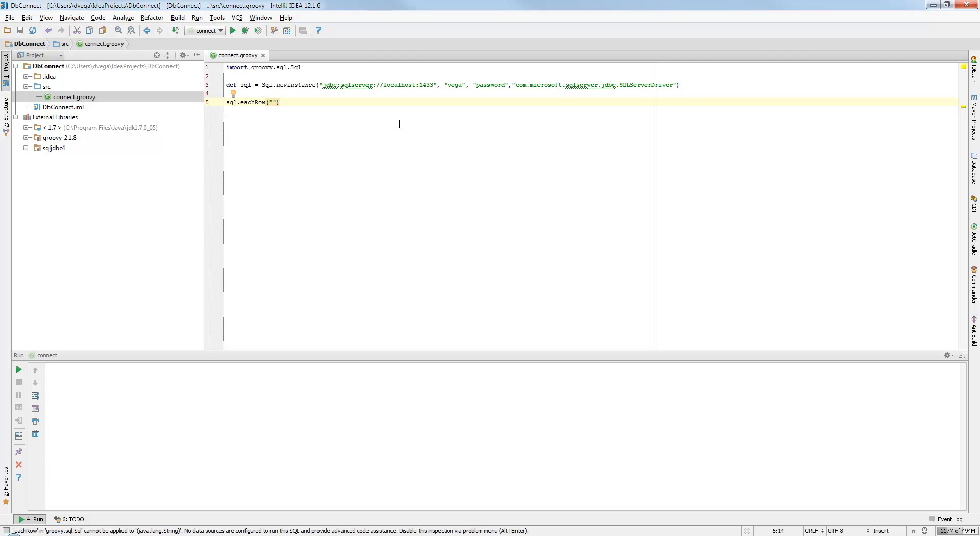
text(SELECT * FROM SwProduct)
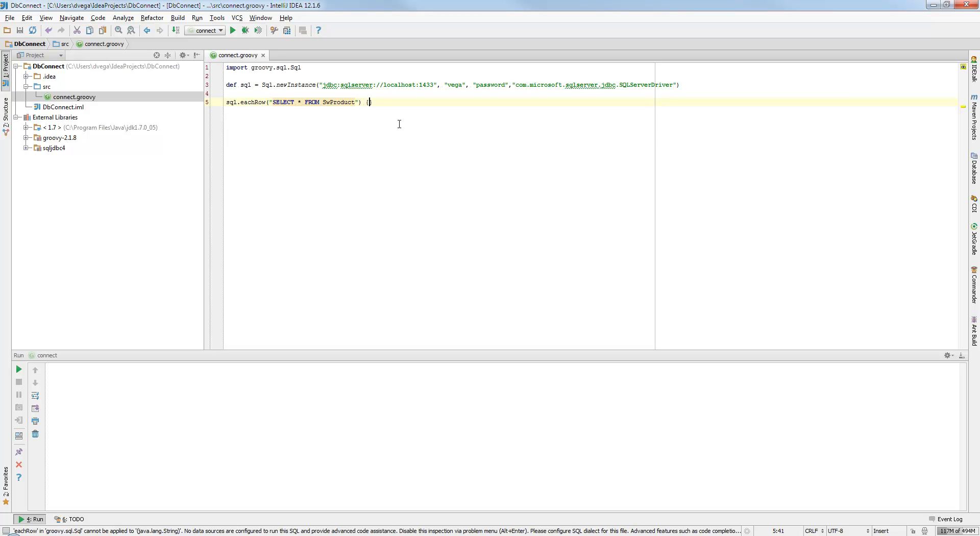
key(enter)
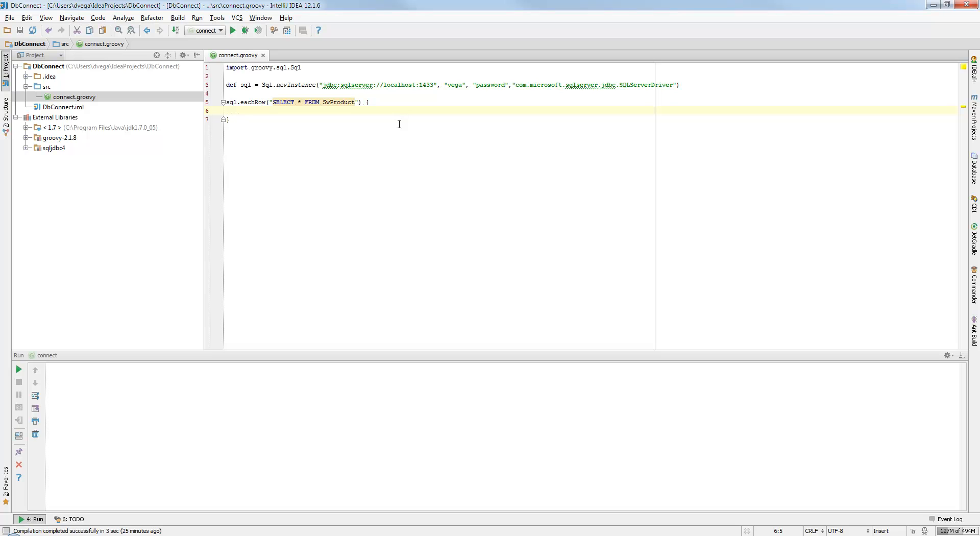
text(println "${it.)
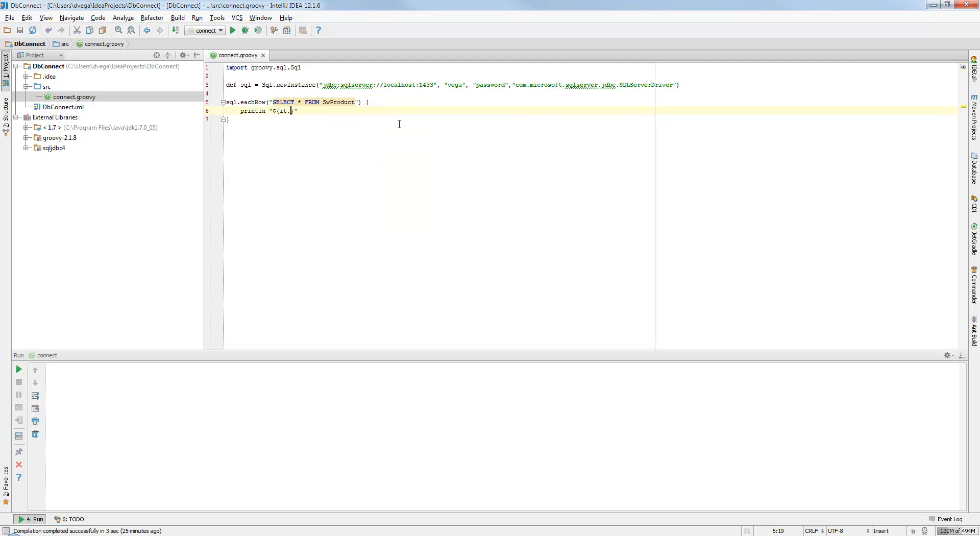
text(productID)
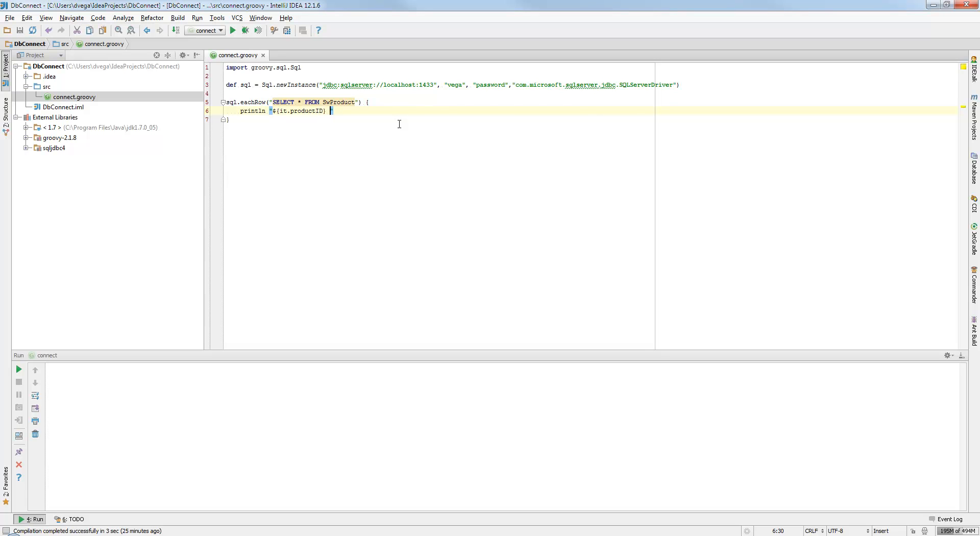
text(| $)
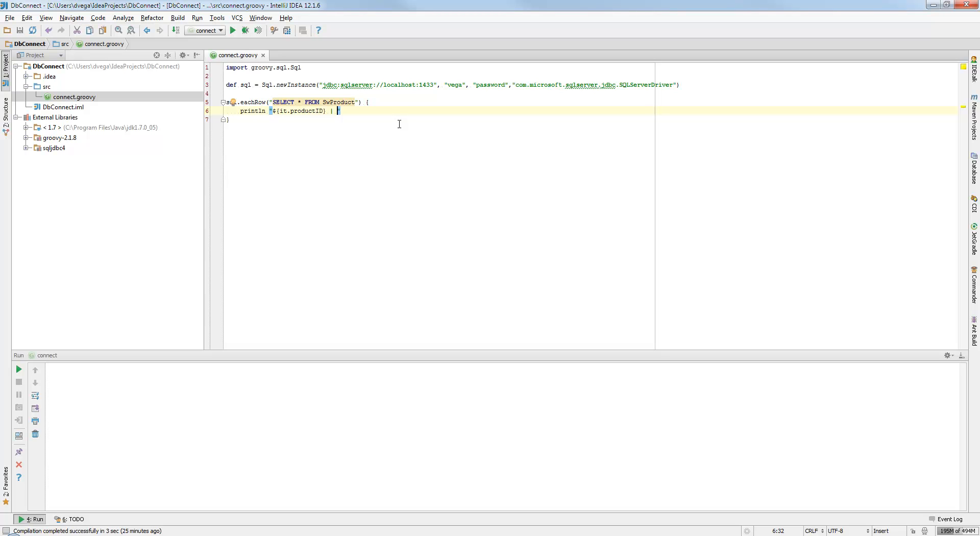
text(${produ)
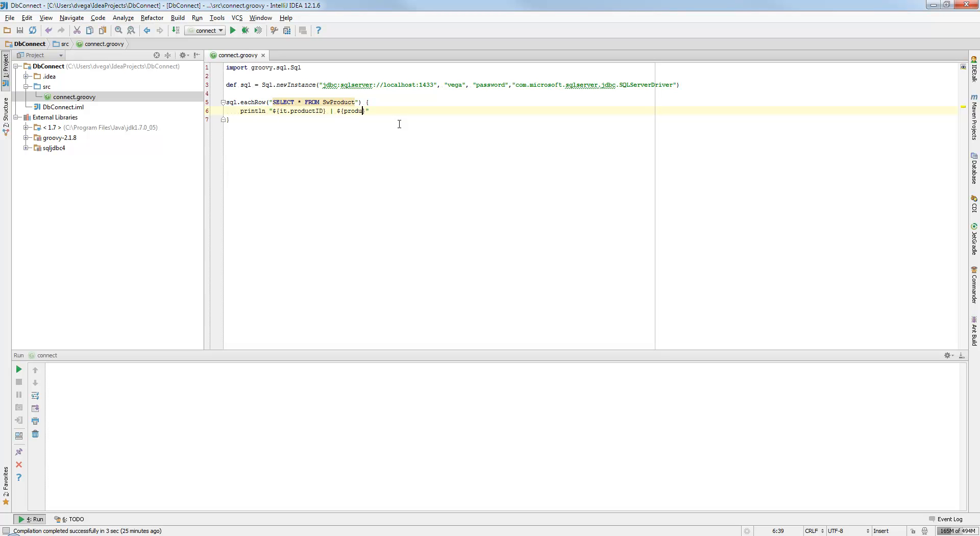
key(BackSpace)
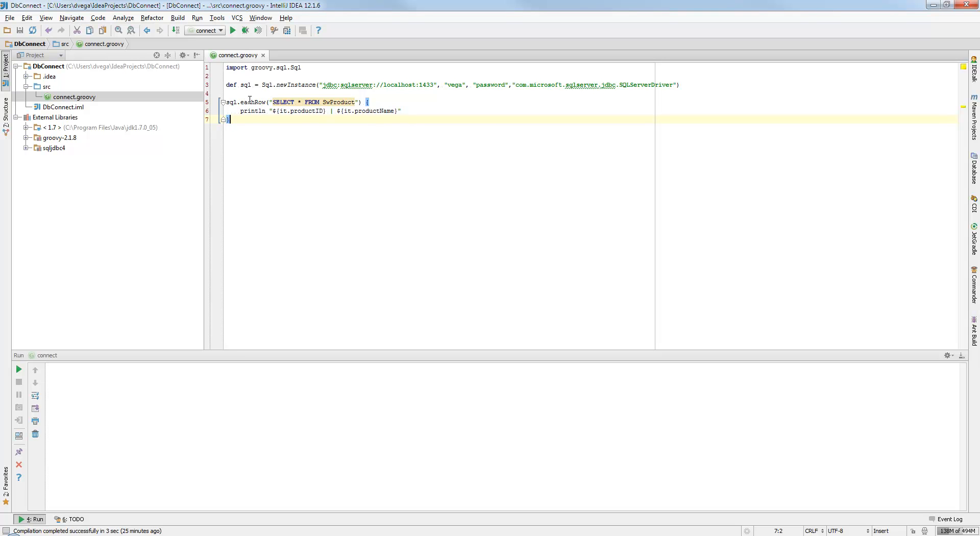
mouse_move(311, 102)
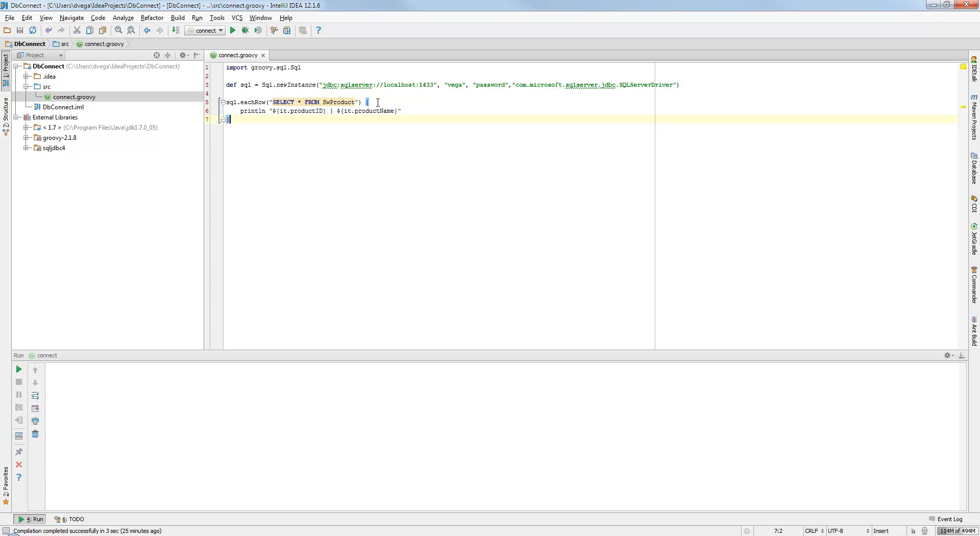
mouse_move(356, 126)
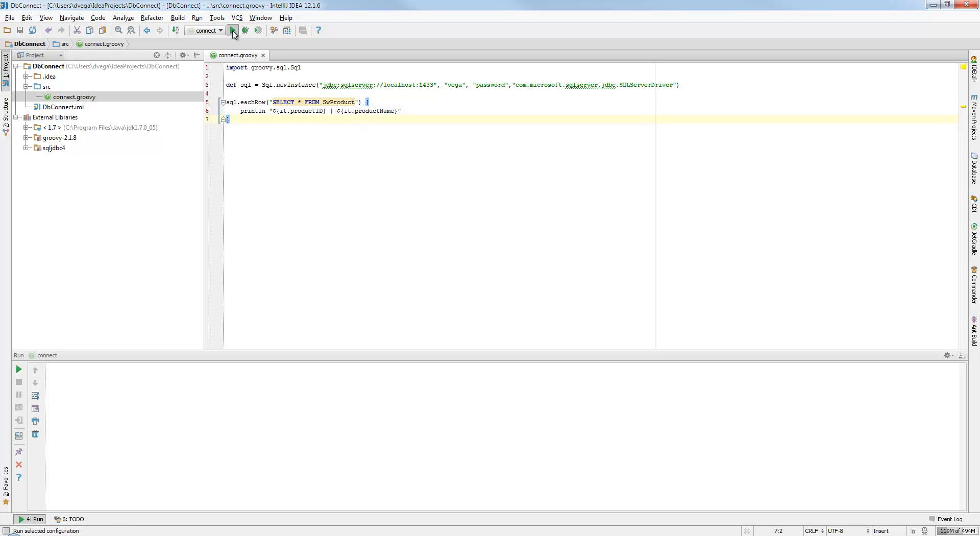
Step: Run the connect configuration and inspect the printed product IDs and names
click(233, 30)
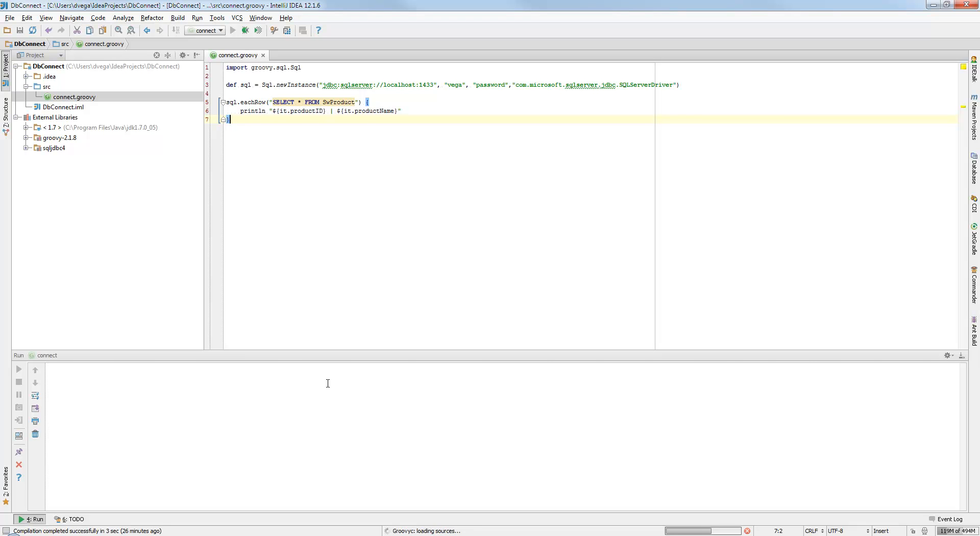
click(232, 30)
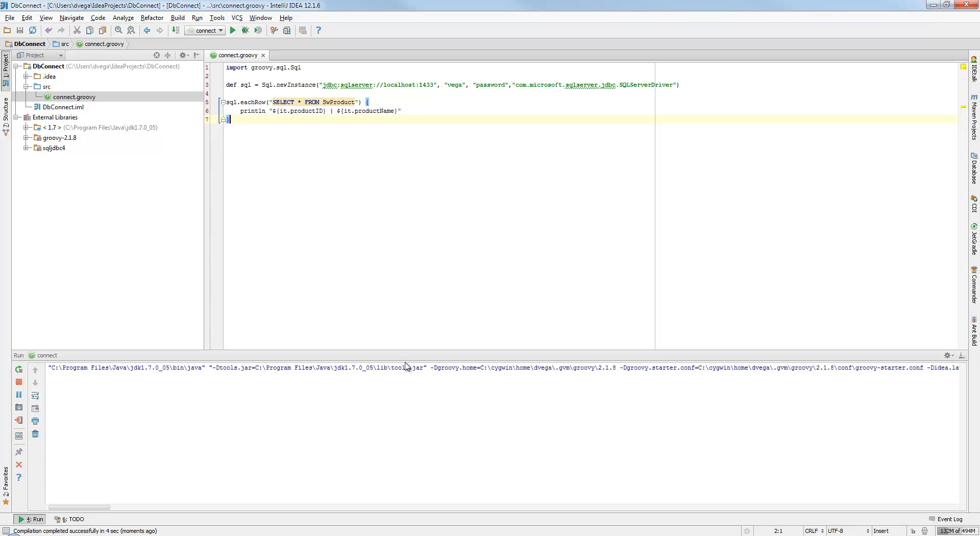
click(231, 30)
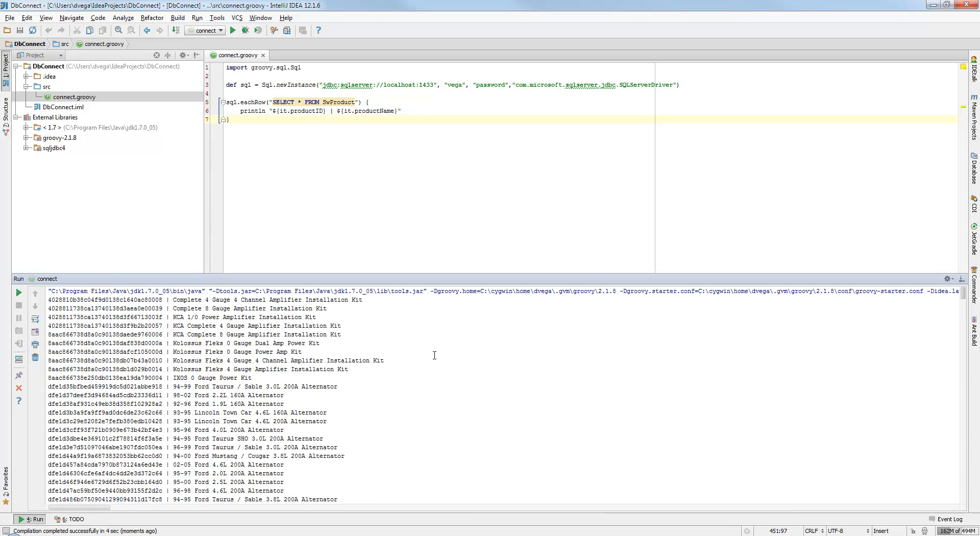
double_click(106, 299)
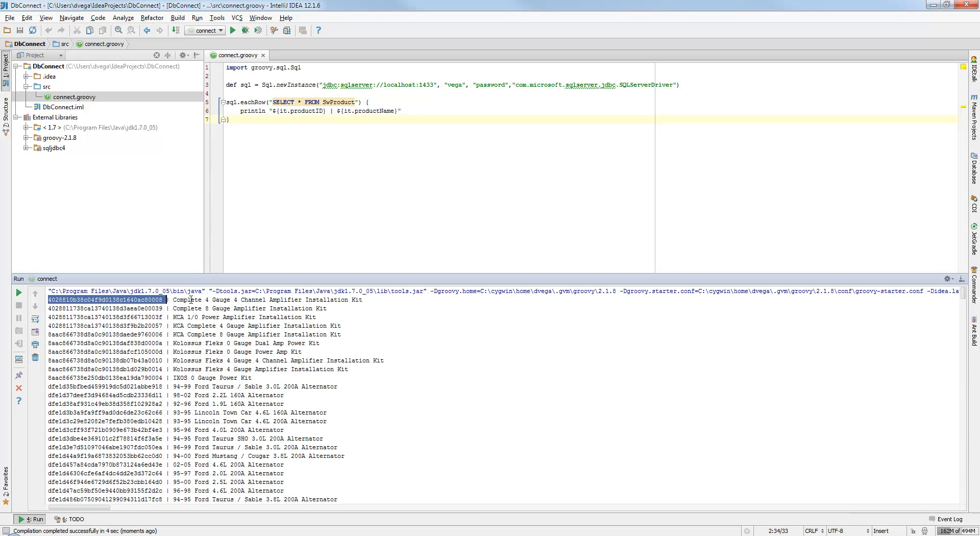
scroll(down, 3)
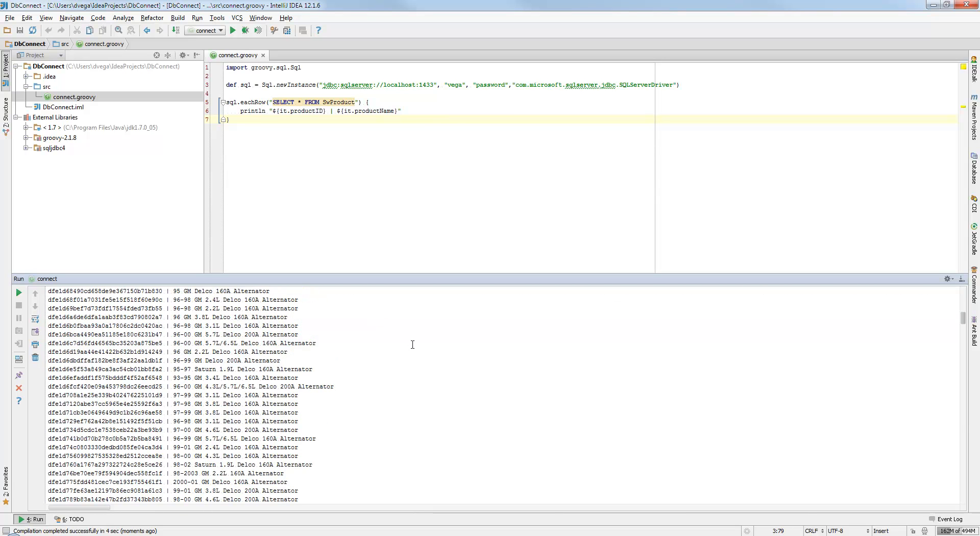